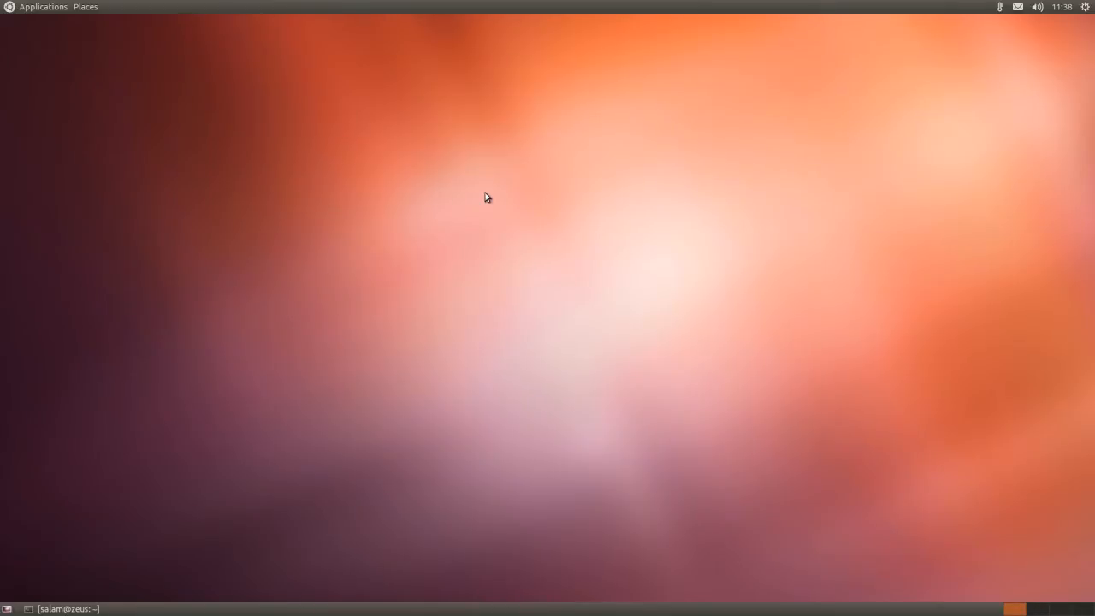
mouse_move(156, 488)
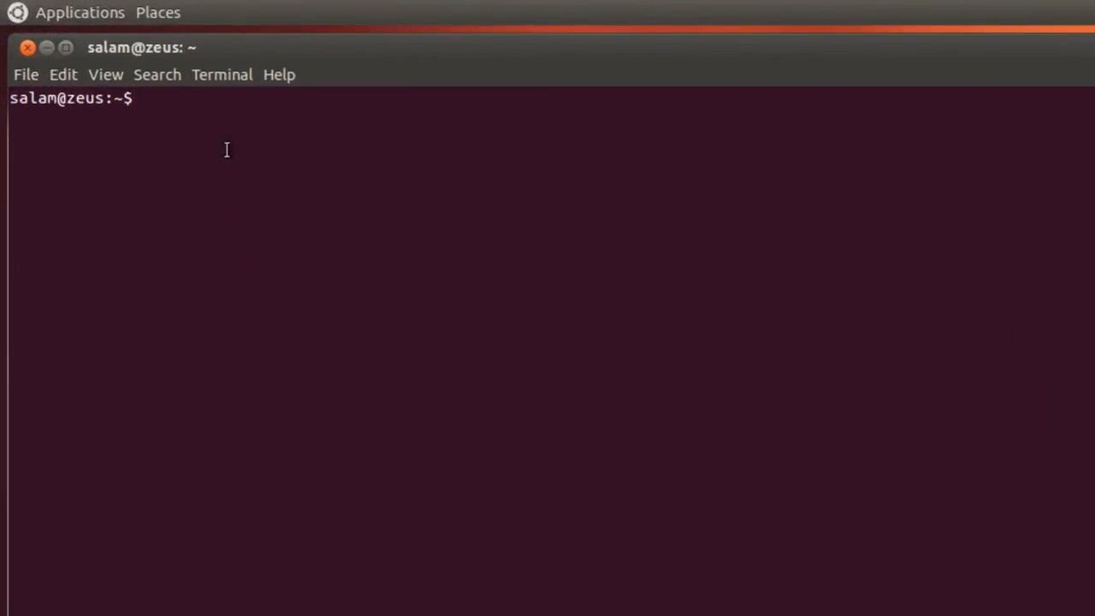
Step: Run df -h to see 30G free on /, then start uname for the kernel release
type("df -h")
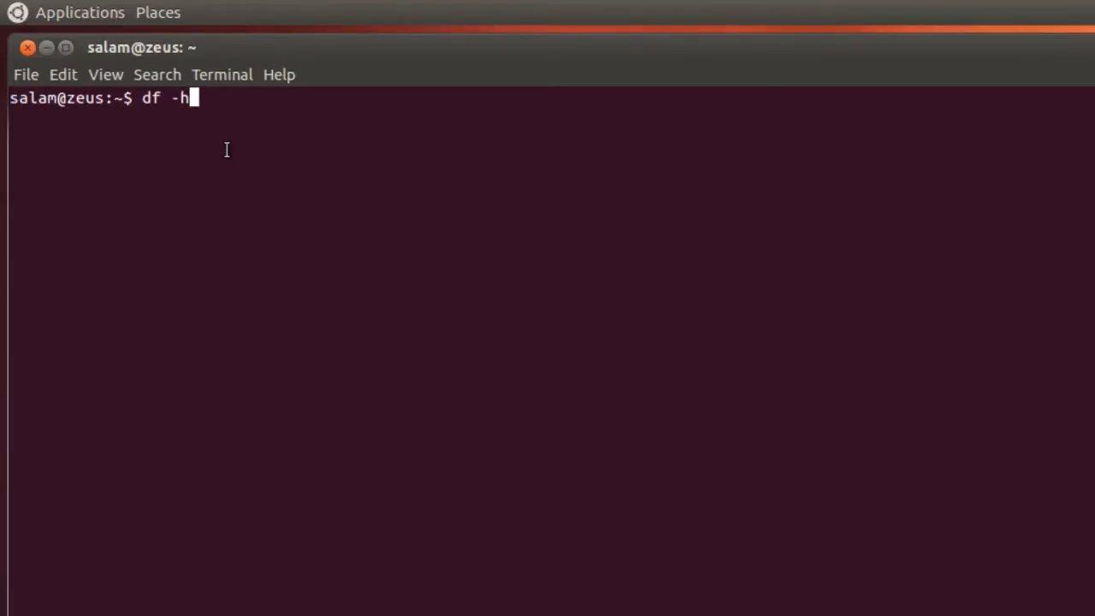
key("Return")
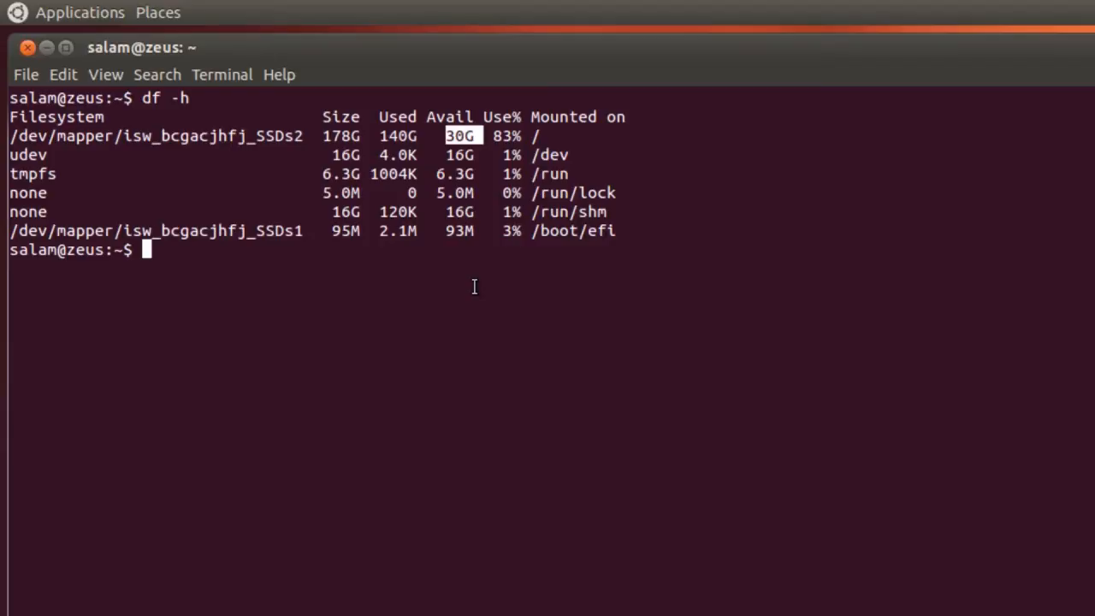
type("uname -r")
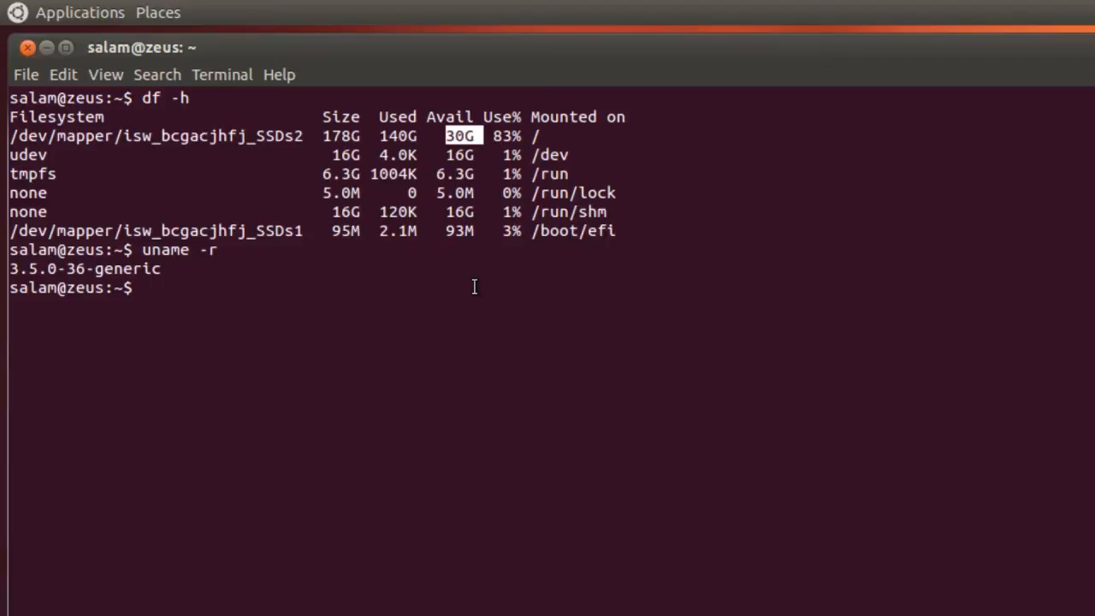
Step: Go to Downloads/Schrodinger and run tar -xvf Schrodinger_Suites_2013-2_Linux-x86_64.tar
type("c")
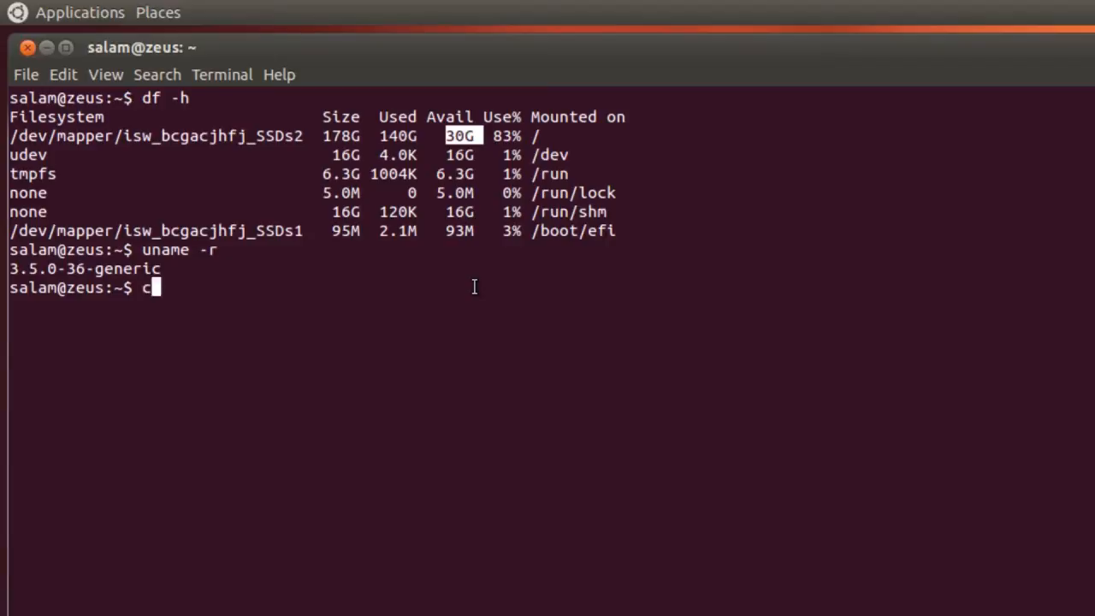
type("d Downloads/Schrodinger/")
type("ls")
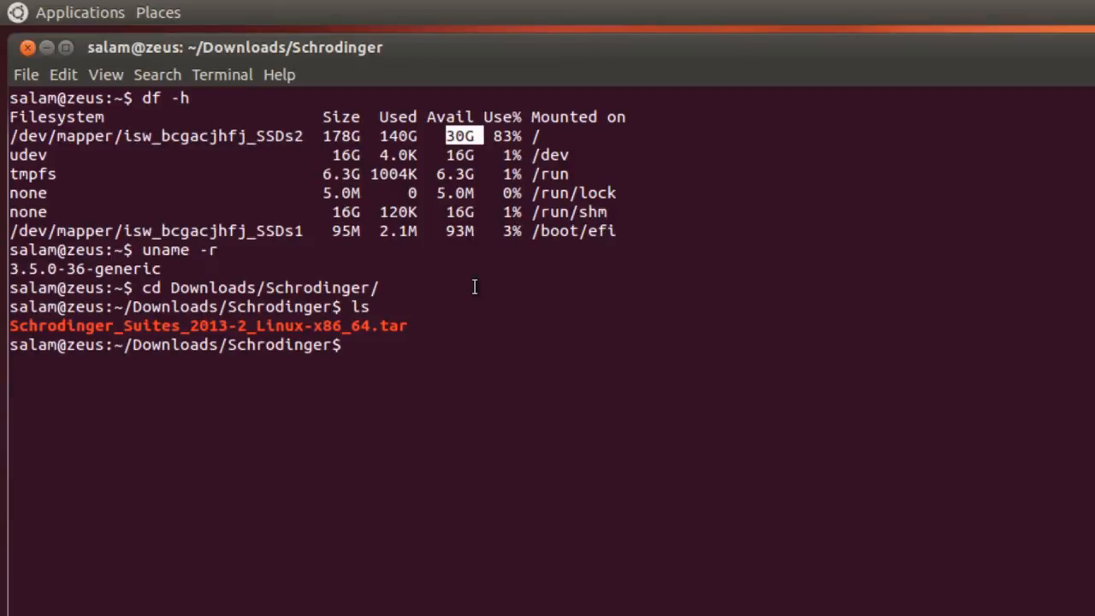
type("tar")
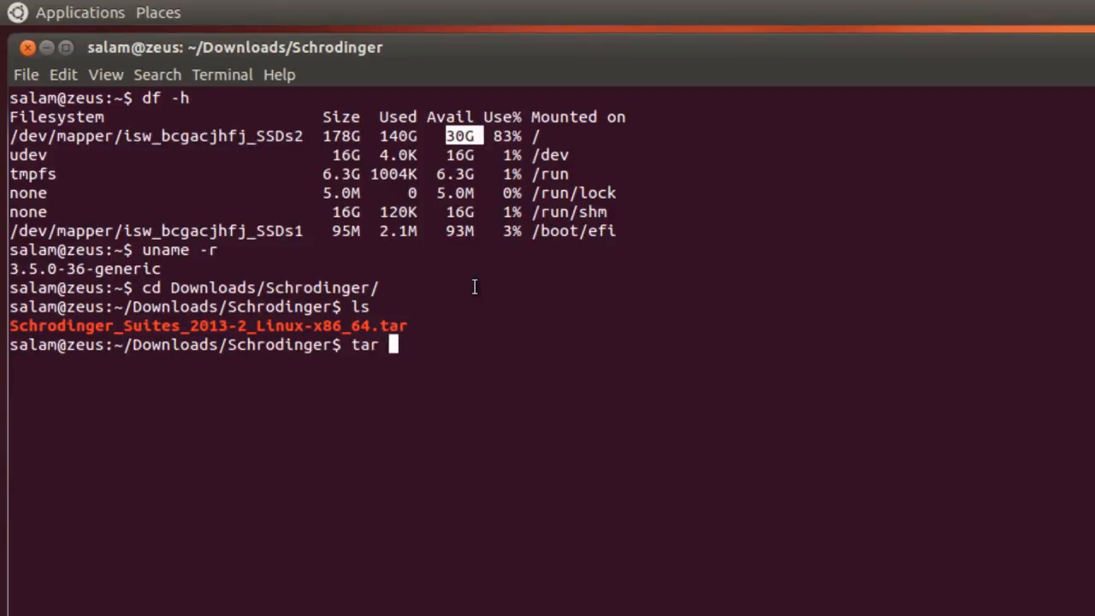
type("-xvf")
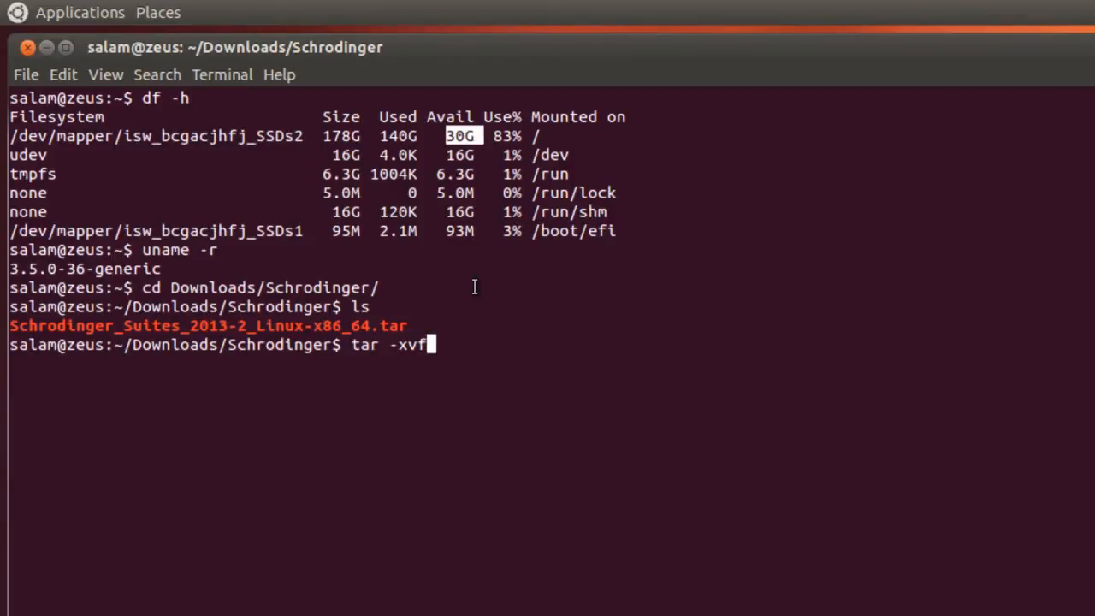
type("Schrodinger_Suites_2013-2_Linux-x86_64.tar")
type("cd Schrodinger_Suites_2013-2_Linux-x86_64")
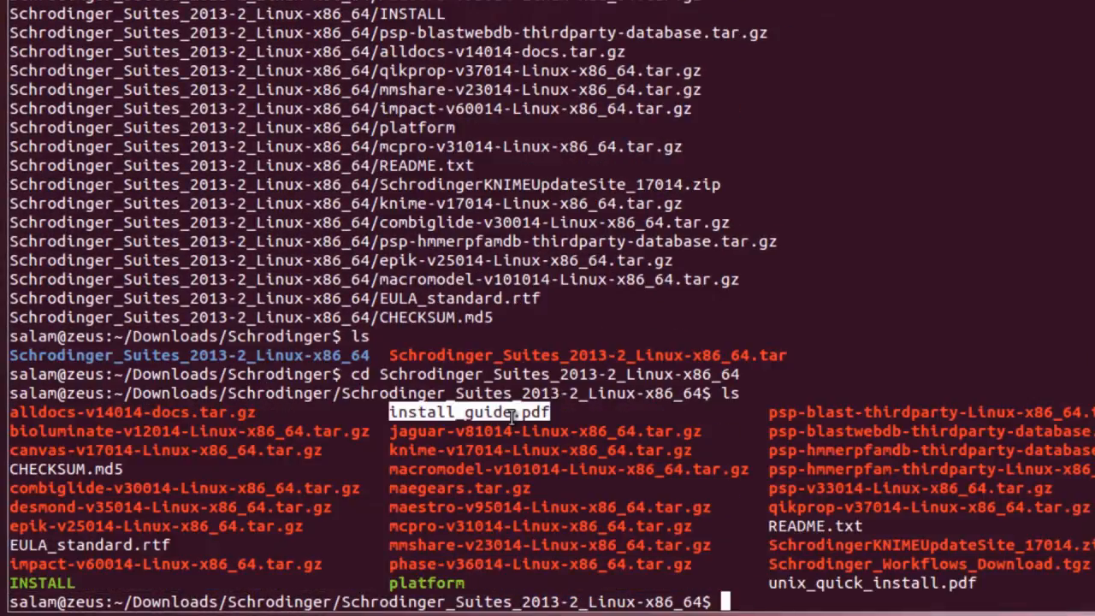
mouse_move(691, 492)
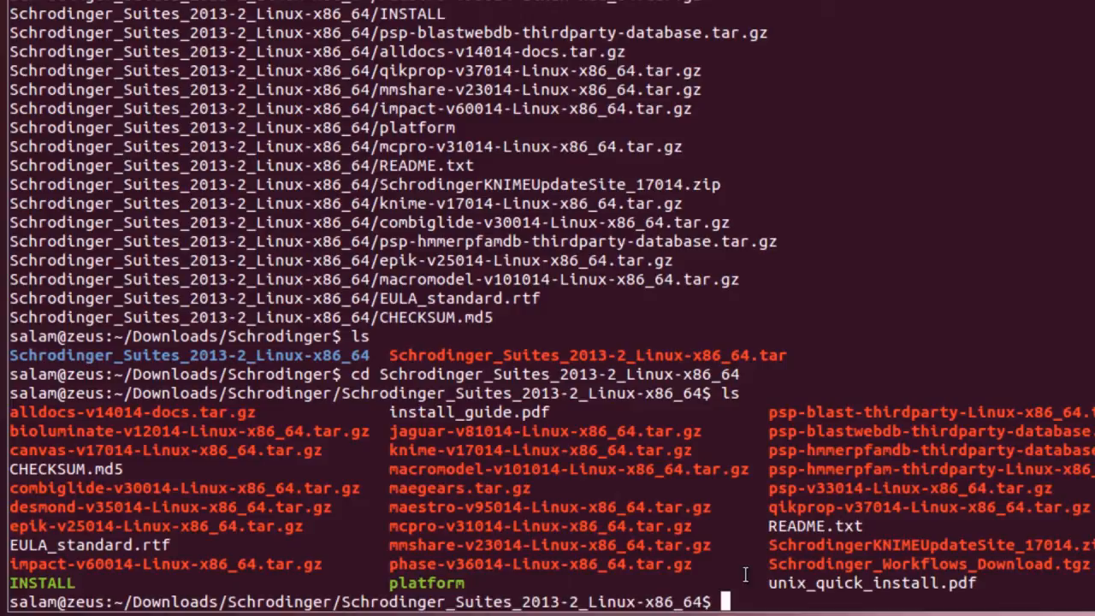
Step: Run sh ./INSTALL and confirm a newly created /opt/schrodinger2013-2 as the SCHRODINGER directory
type("sh ./")
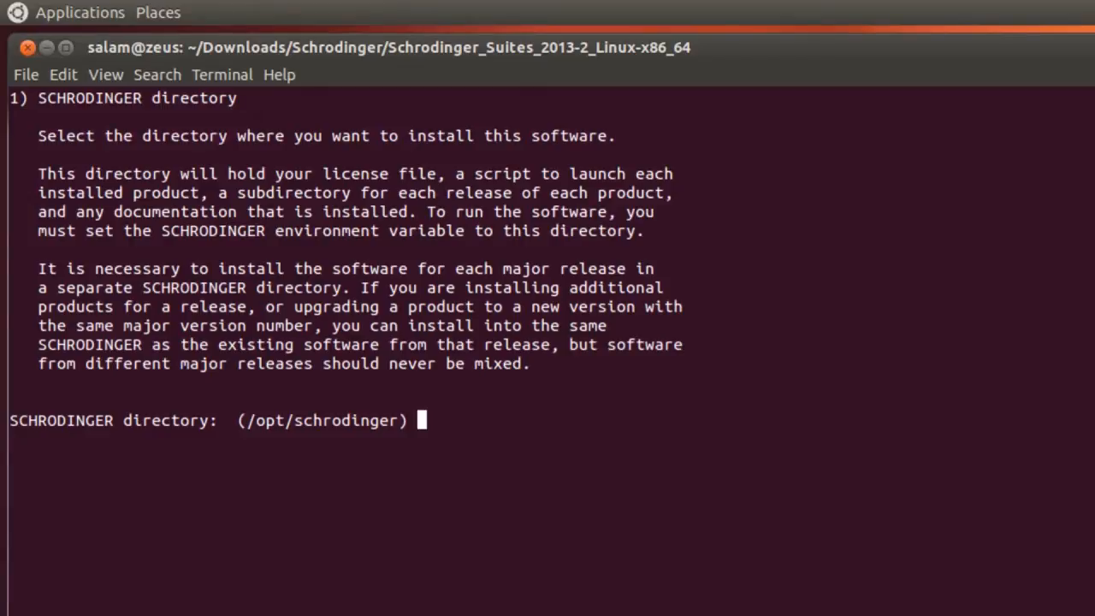
mouse_move(260, 445)
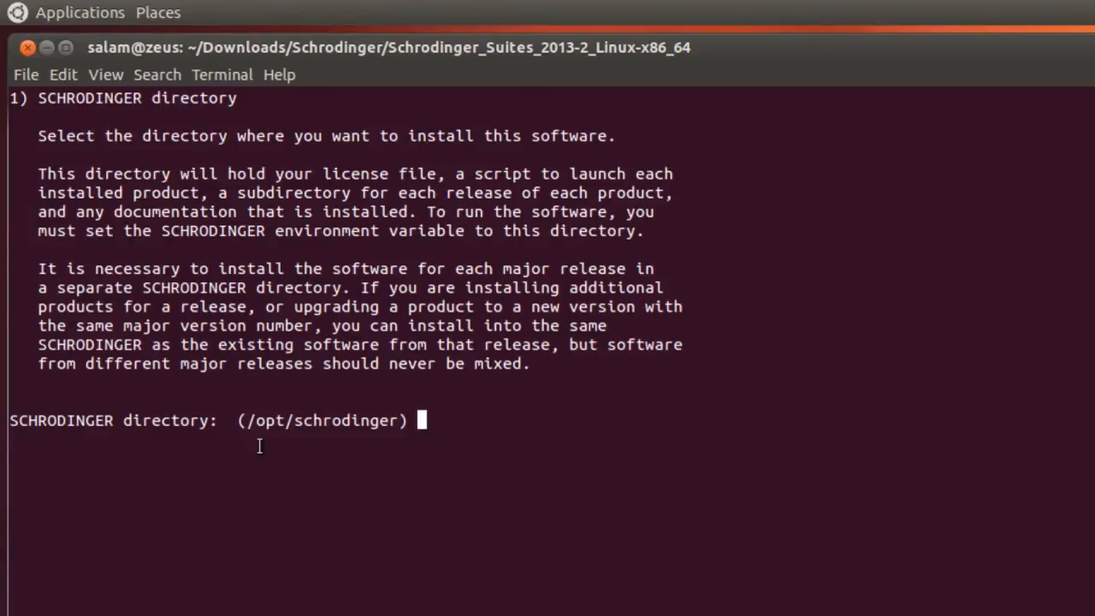
mouse_move(287, 442)
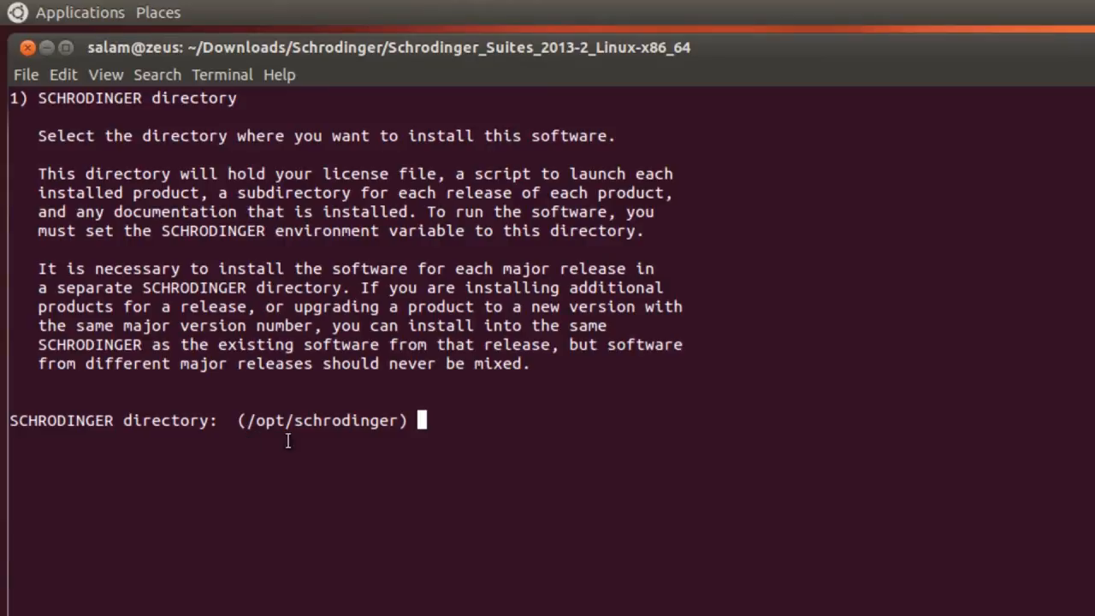
mouse_move(414, 452)
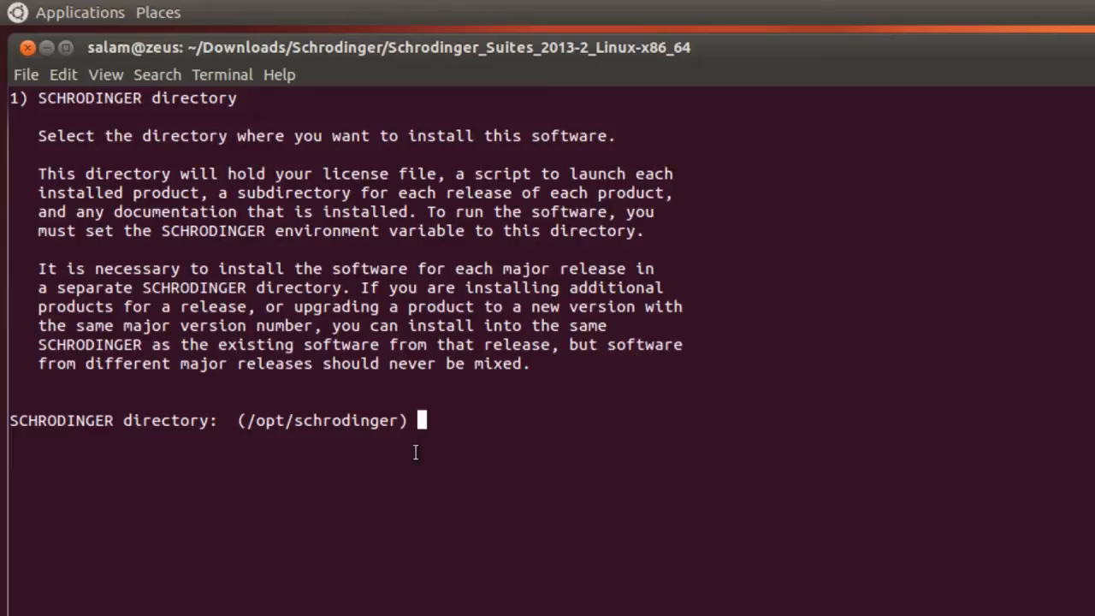
type("/opt/schr")
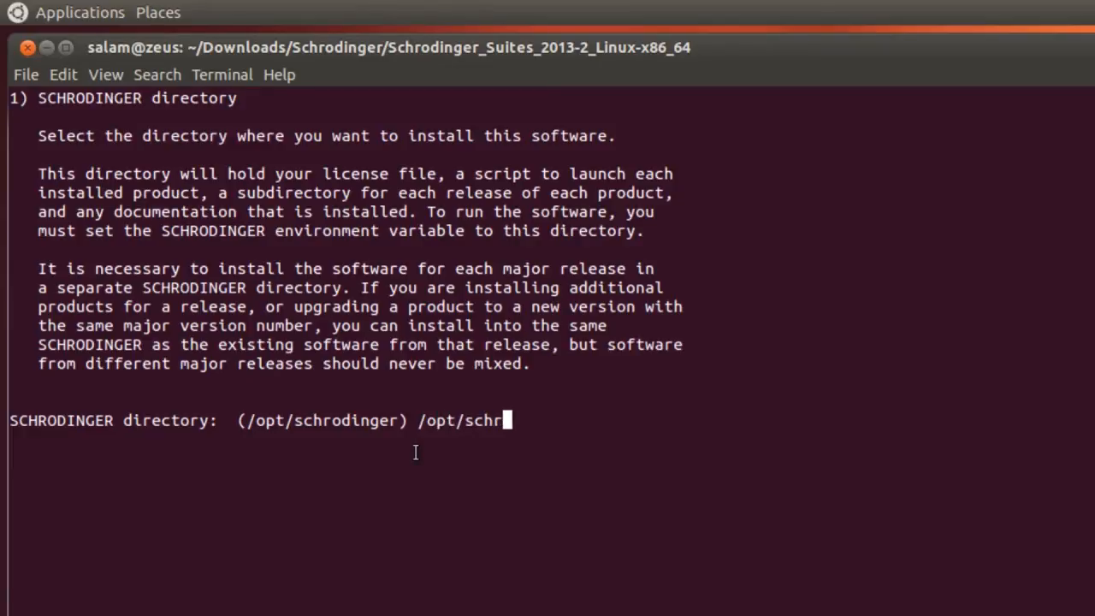
type("odinger2013-2")
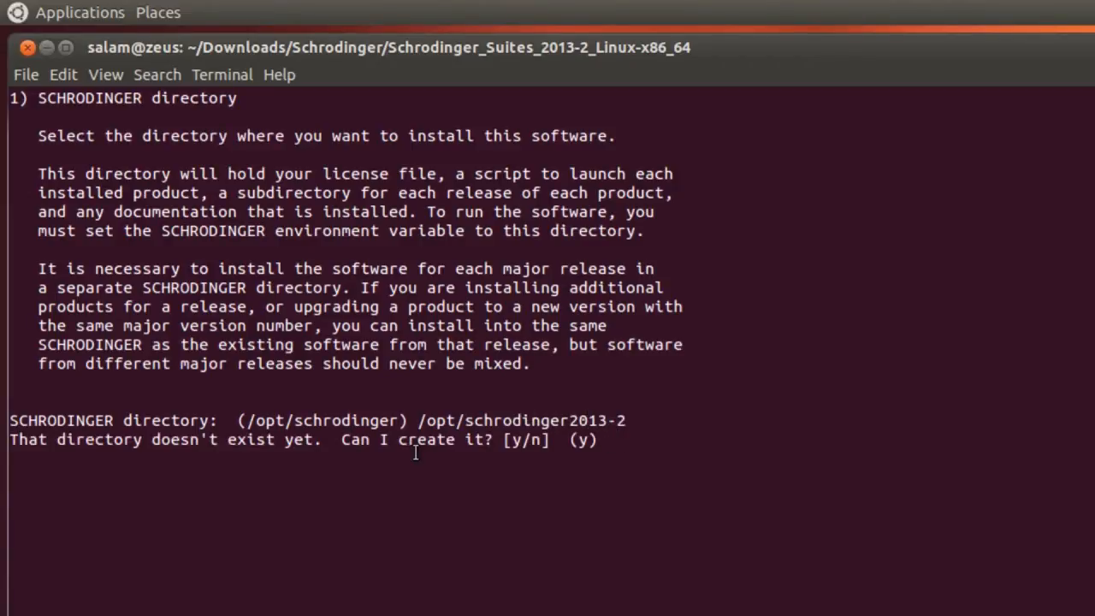
key("Return")
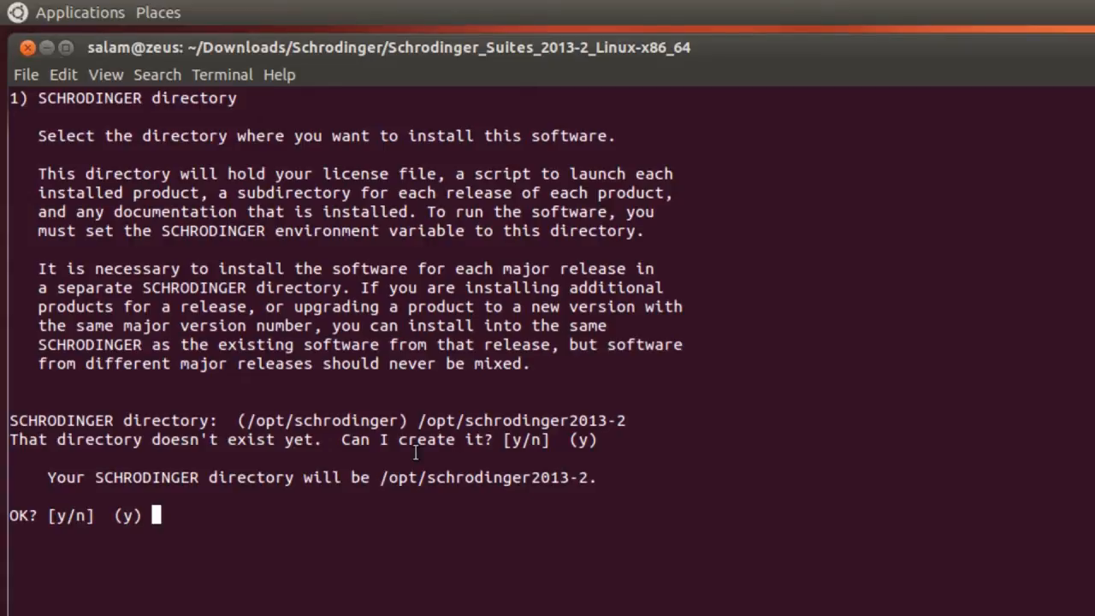
key("Return")
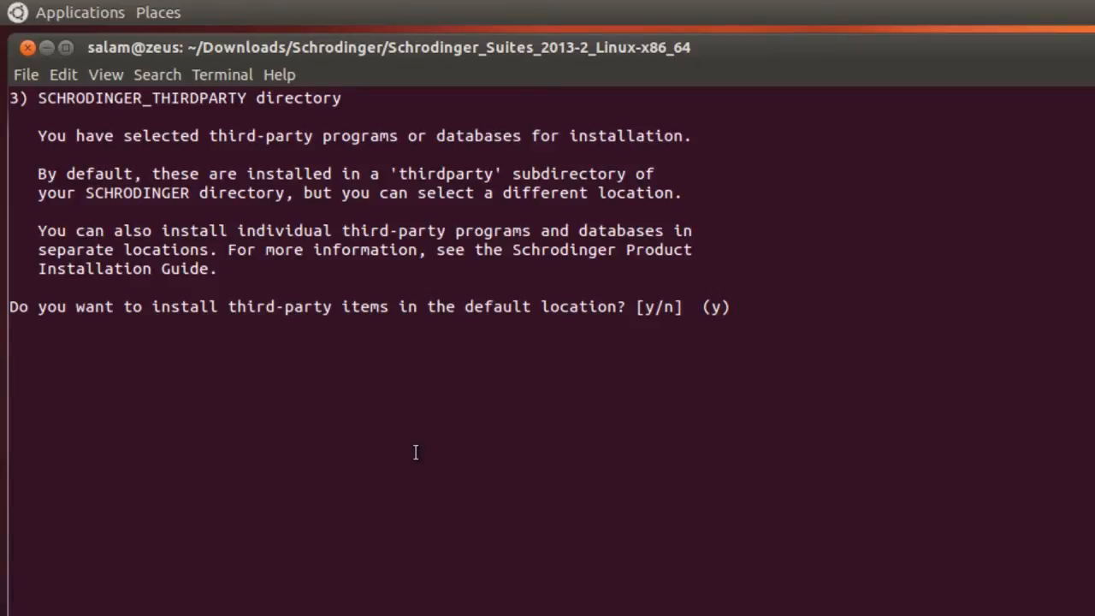
Step: Accept the default third-party location, set /tmp as scratch, and answer y to the summary
key("Return")
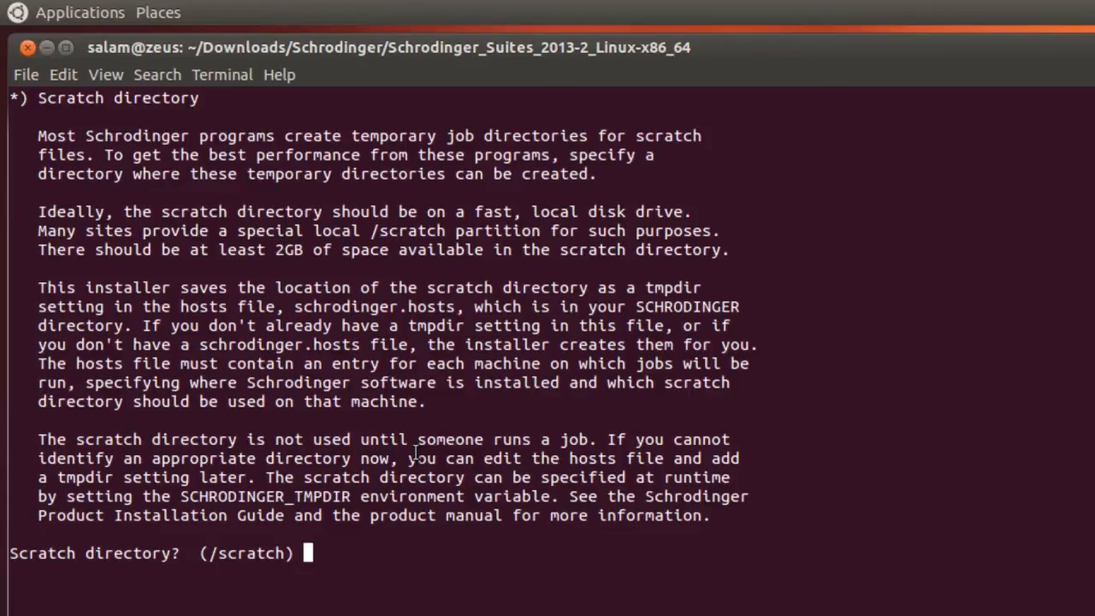
type("/")
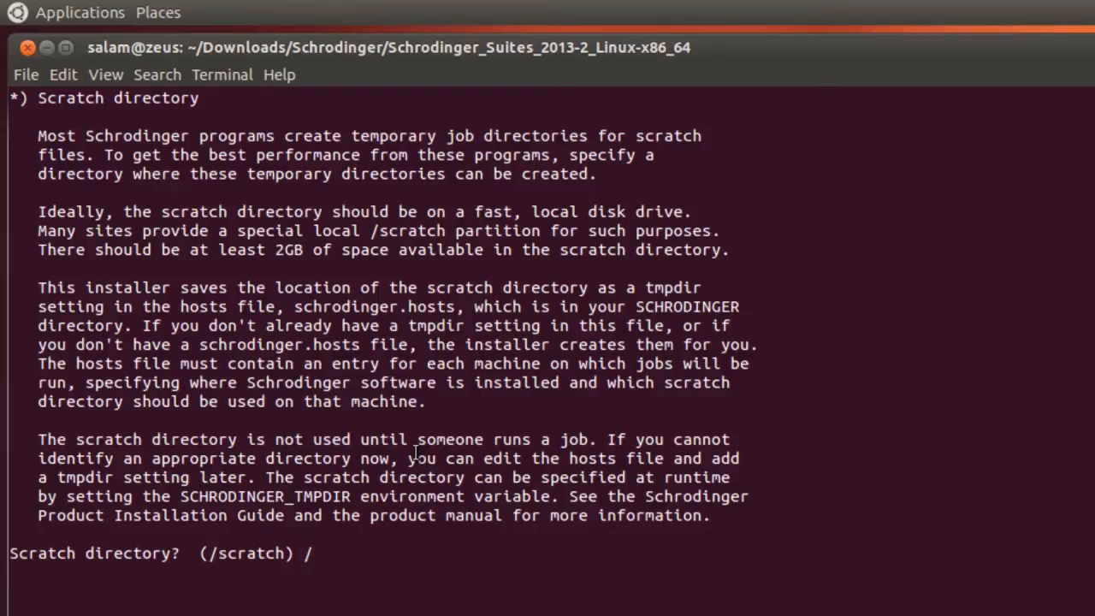
type("/tmp")
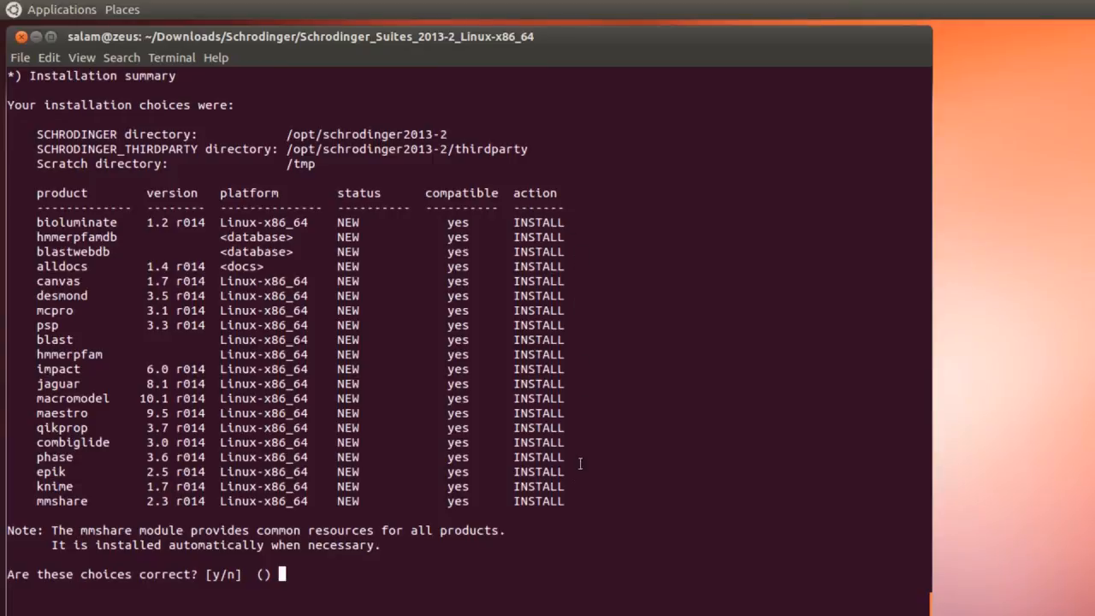
type("y")
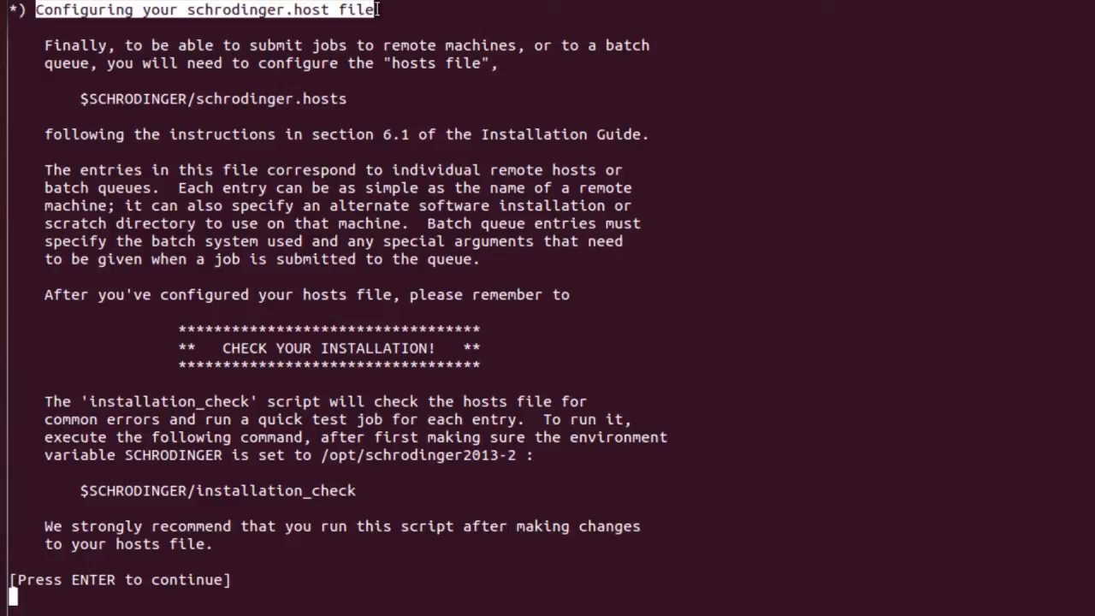
mouse_move(311, 122)
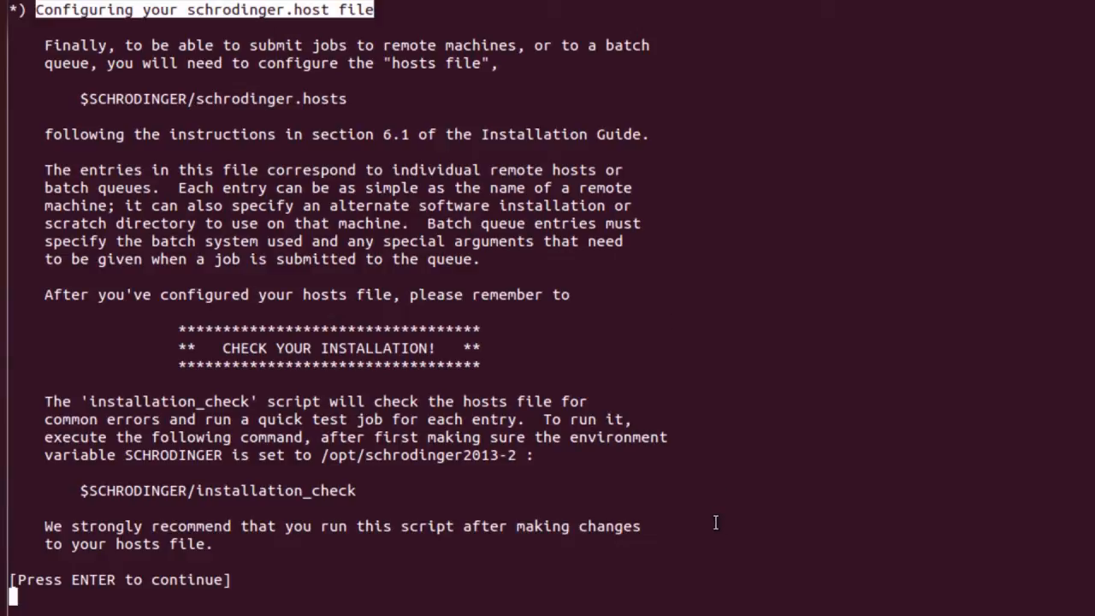
mouse_move(479, 127)
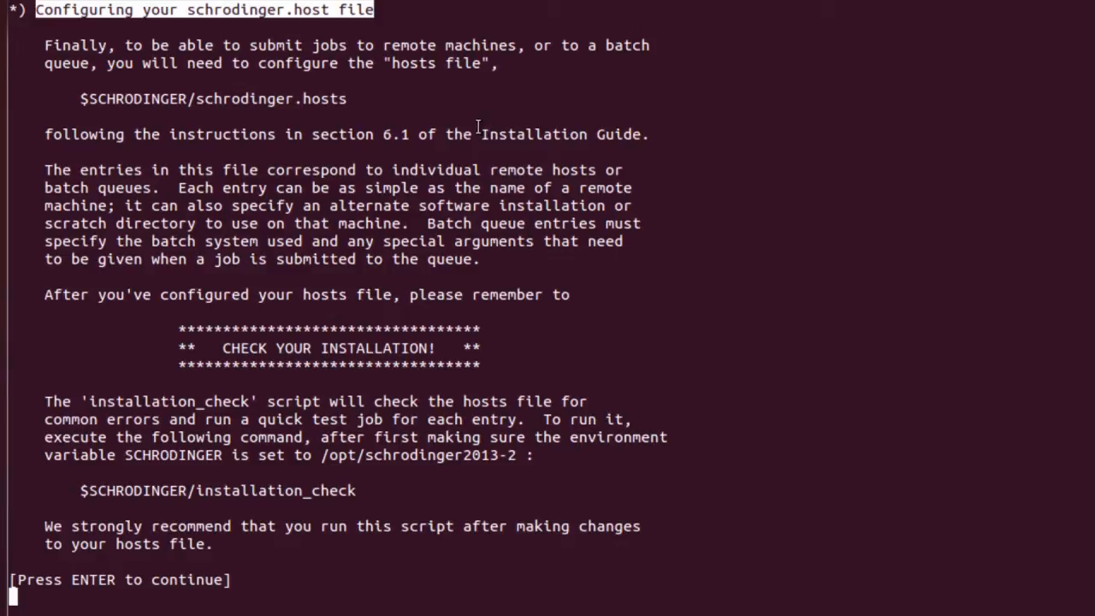
Step: Select text in the installer's closing hosts-file notes before returning to the shell prompt
left_click_drag(313, 133, 646, 133)
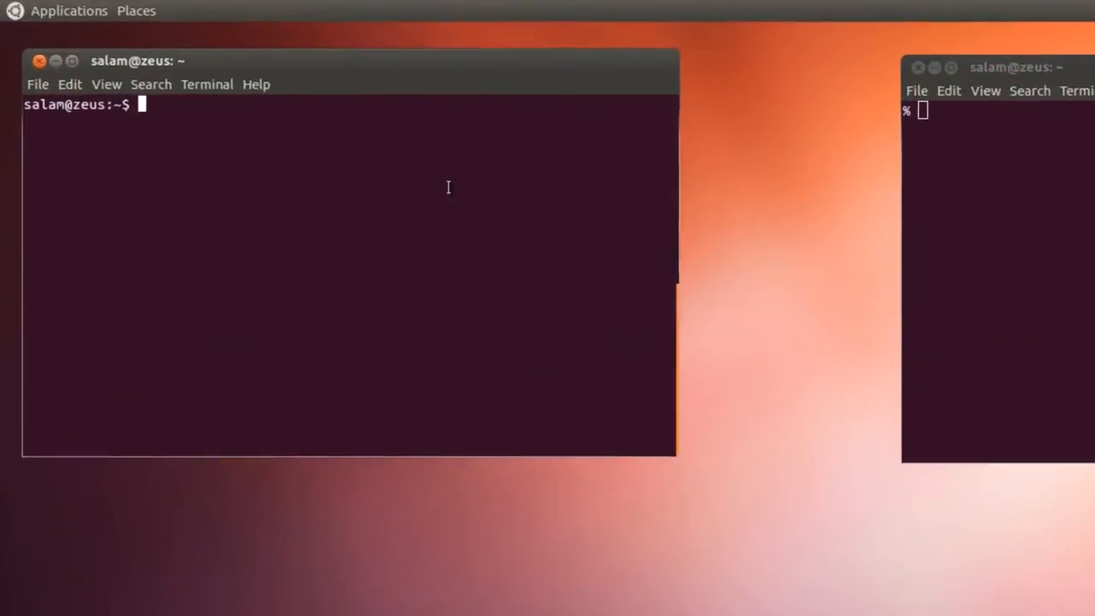
Step: Export SCHRODINGER=/opt/schrodinger2013-2/ in the bash shell
type("export")
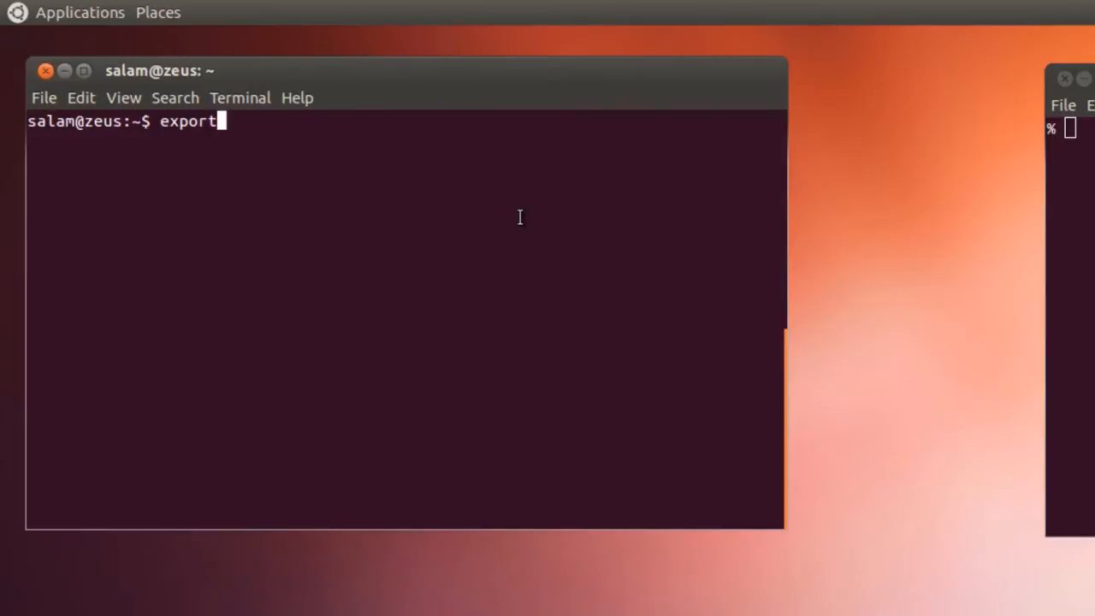
type("SCHRODINGER")
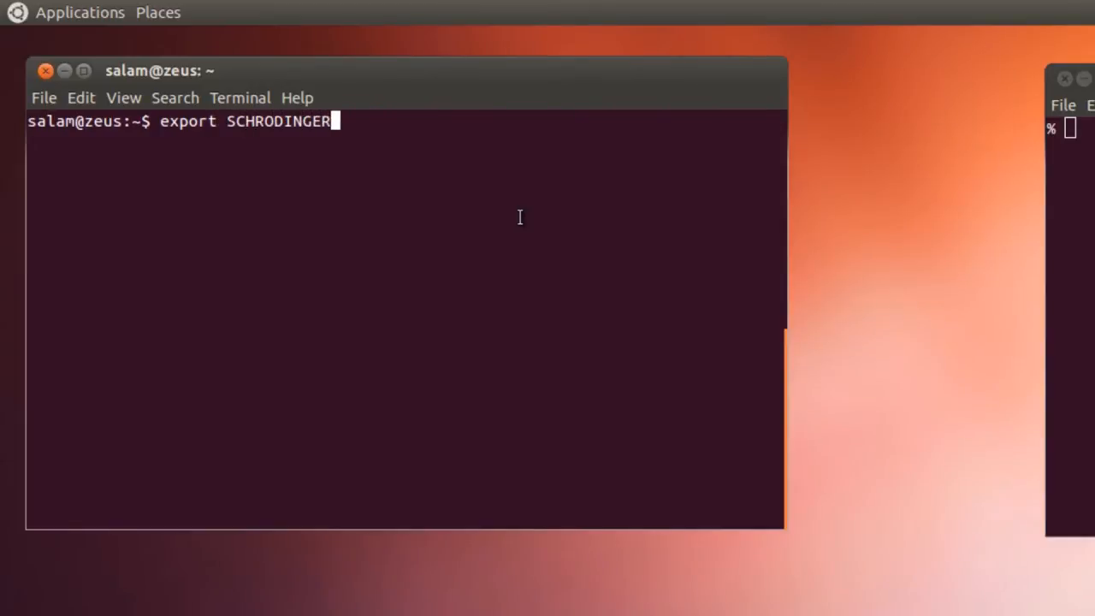
type("=/")
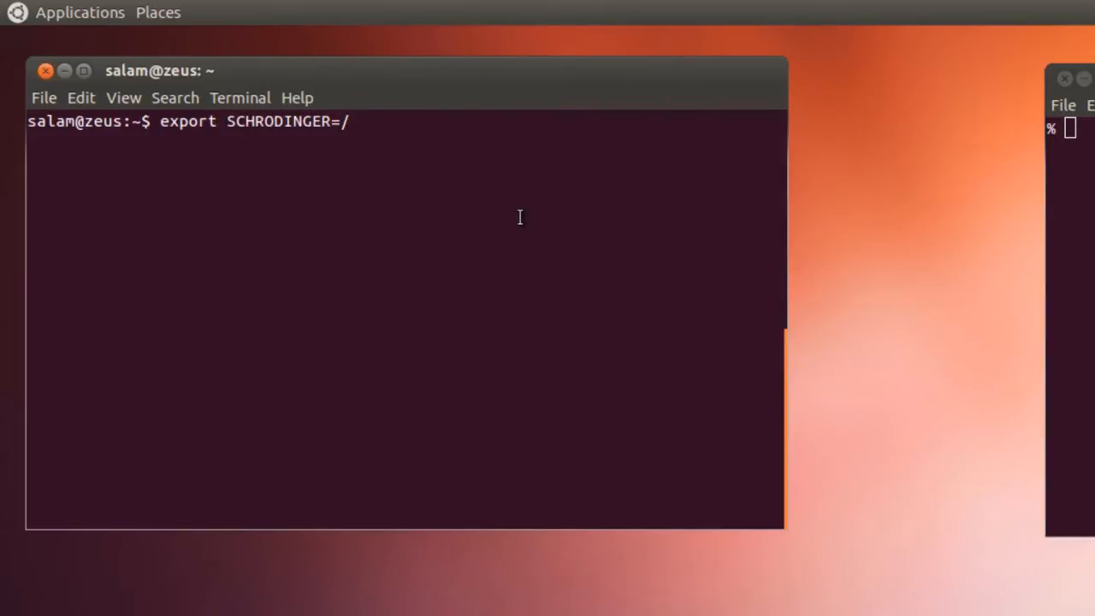
type("opt")
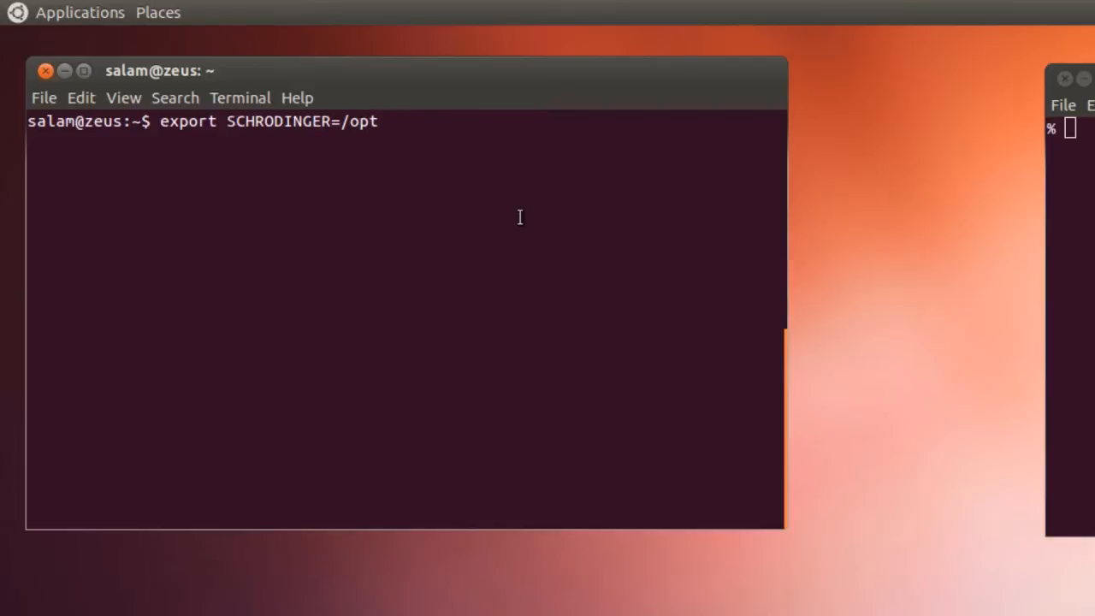
type("schrodinger2013-2/")
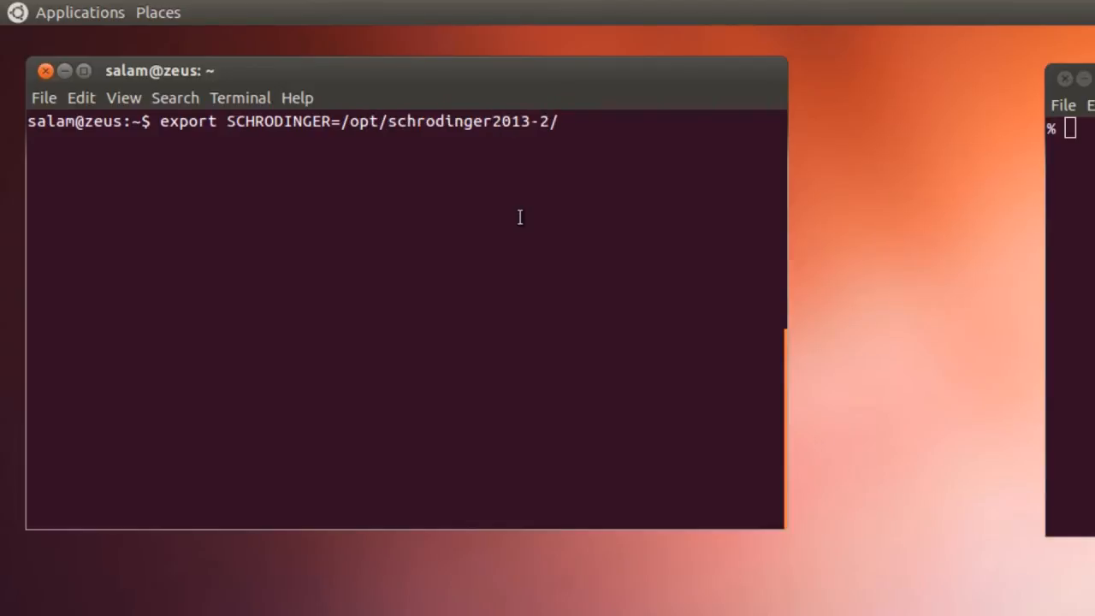
key("Return")
type("s")
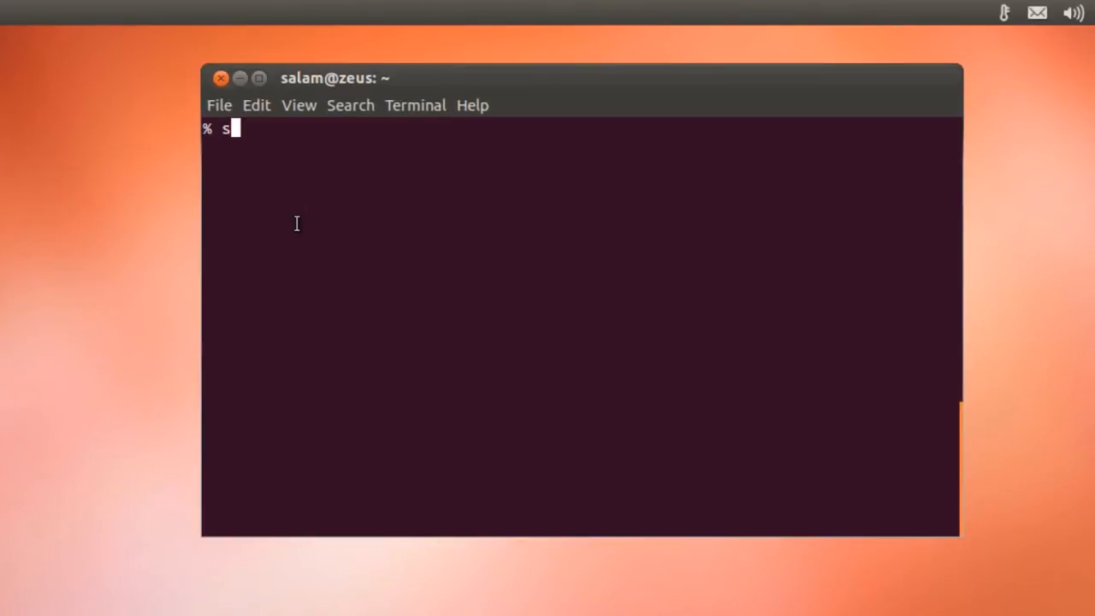
Step: Begin setenv SCHRODINGER /opt/schrodinger2013-2 in the csh terminal window
type("etenv")
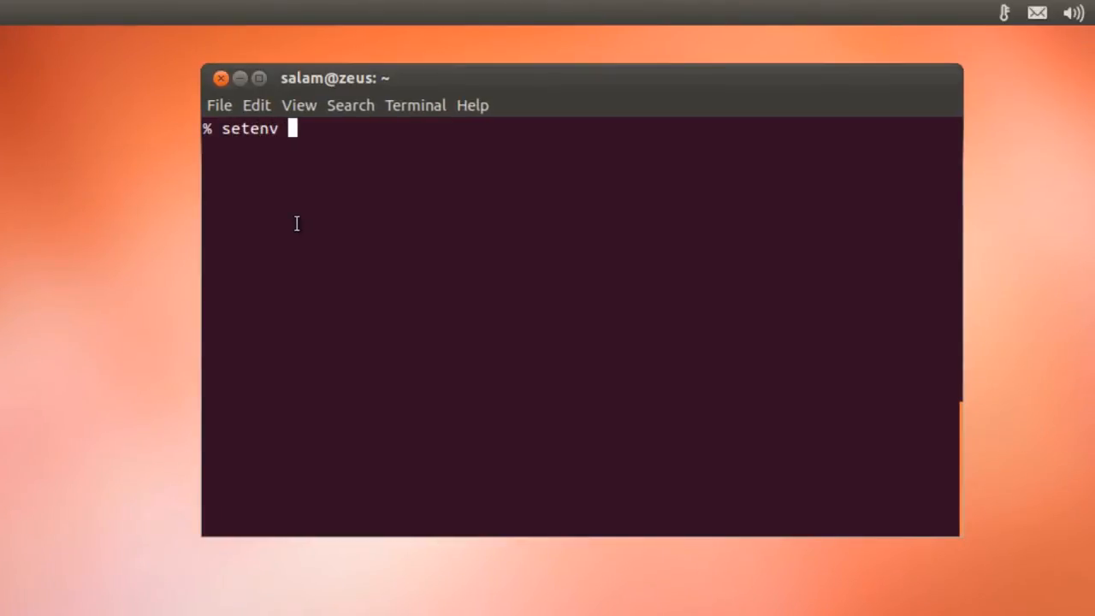
type("SCHRODINGER")
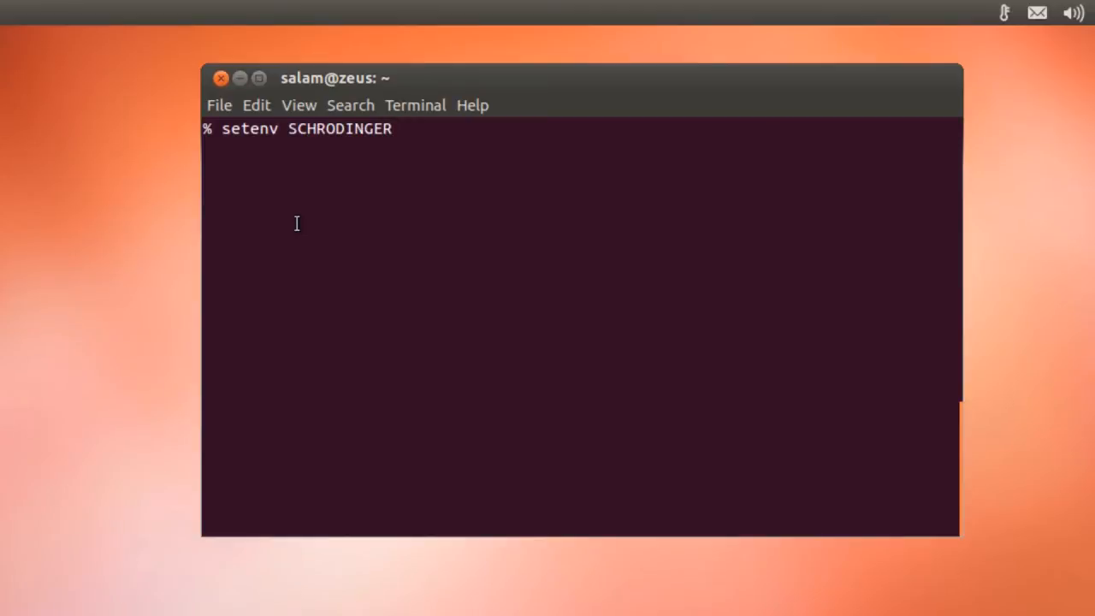
type("/opt/schrodinger")
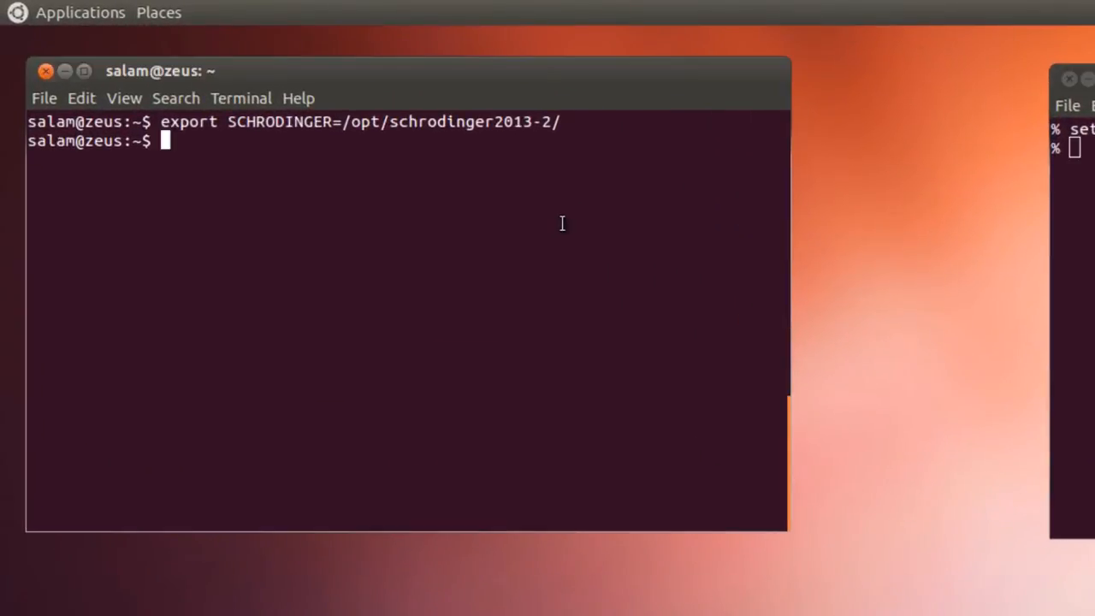
Step: Edit ~/.bashrc in vi, adding export SCHRODINGER=/opt/schrodinger2013-2/ at the end
type("vi ~/.")
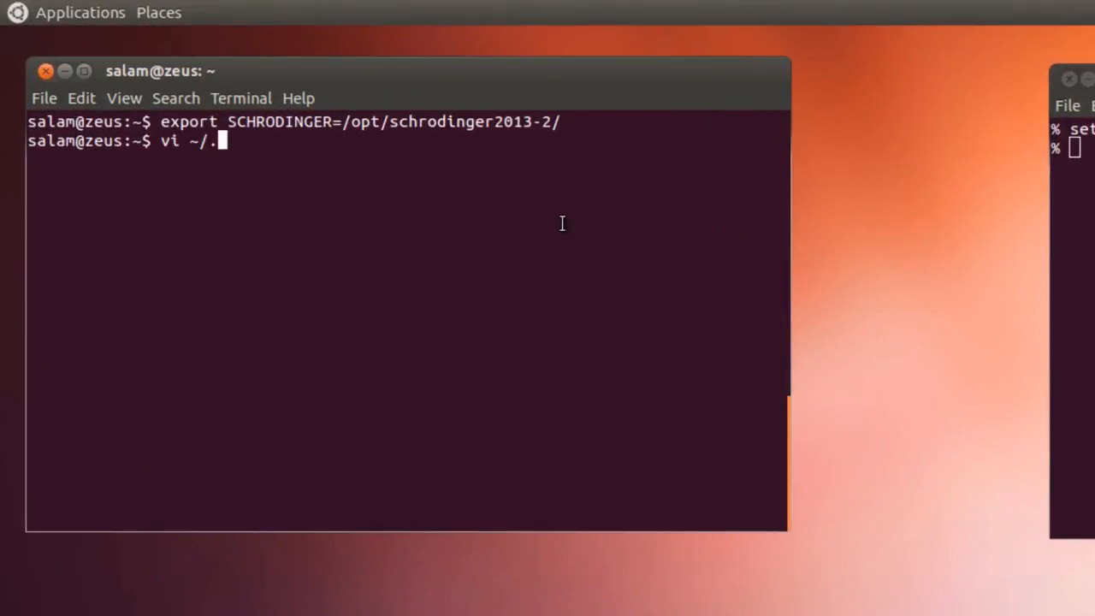
key("Return")
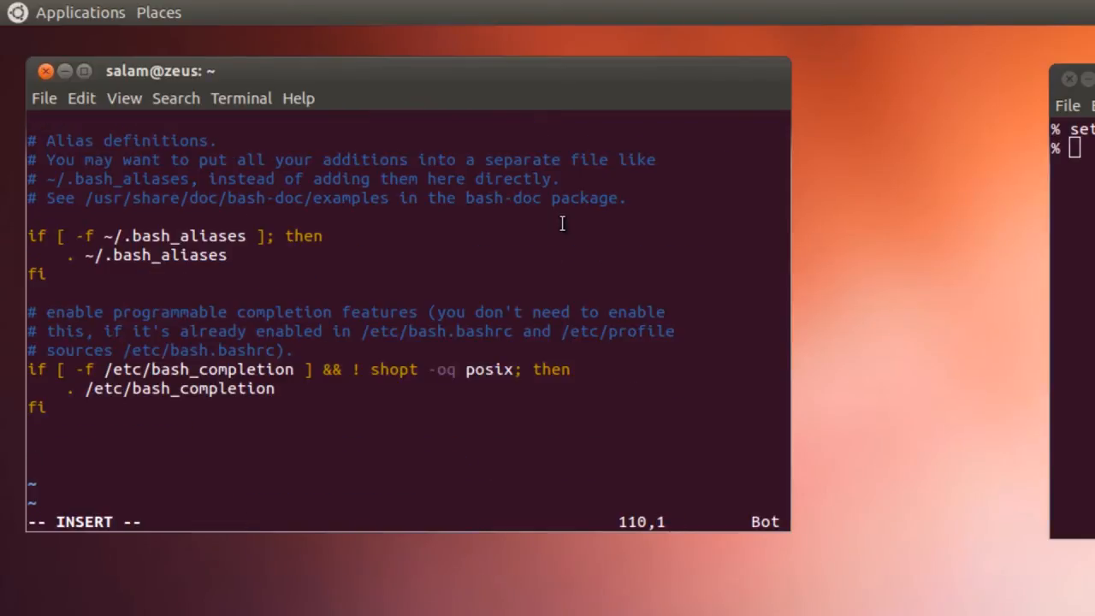
type("export SCHROI")
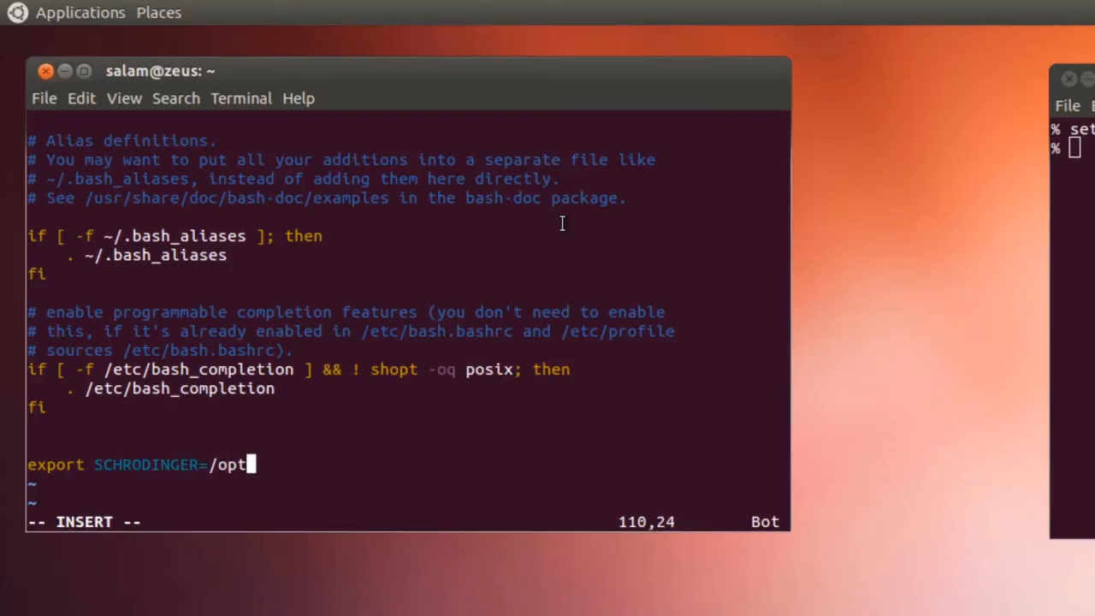
type("schrodinger2013-2")
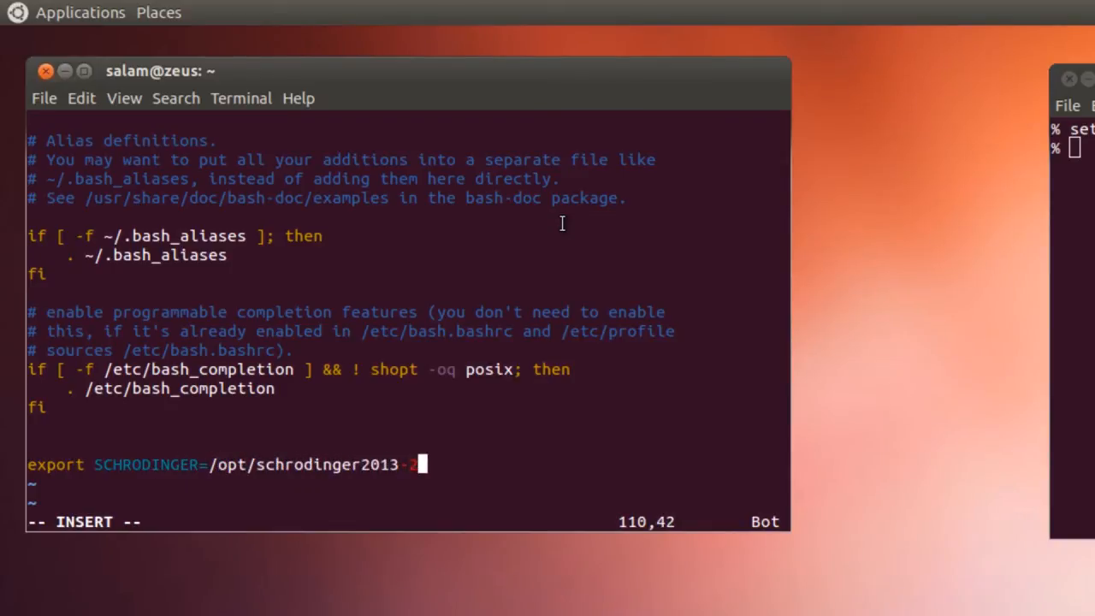
type("/")
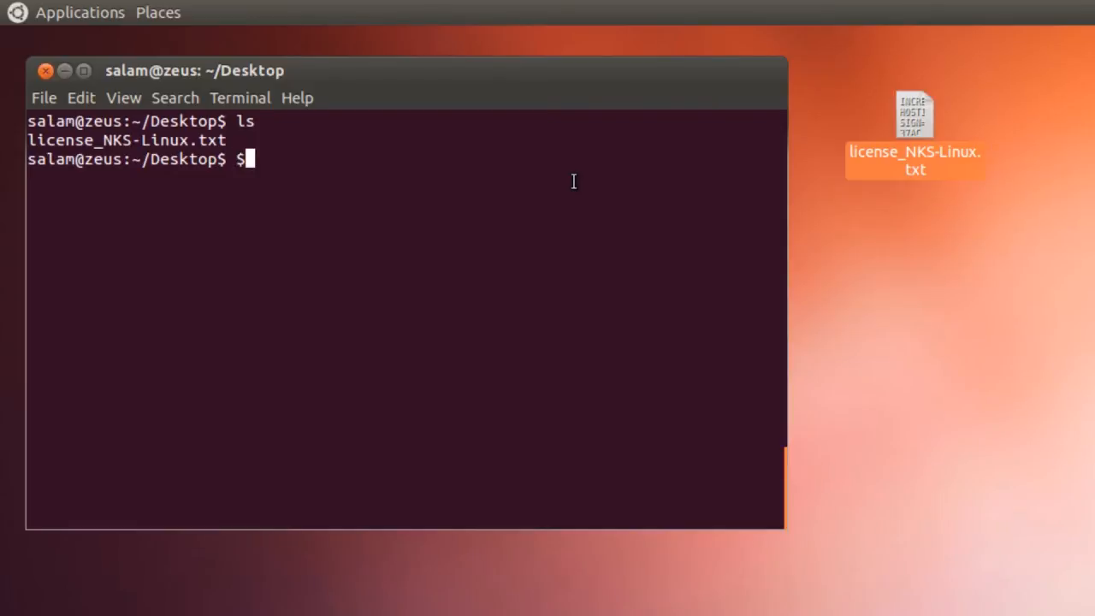
Step: Run $SCHRODINGER/utilities/licmerge -merge license_NKS-Linux.txt to merge the license
type("SCHRODINGER/")
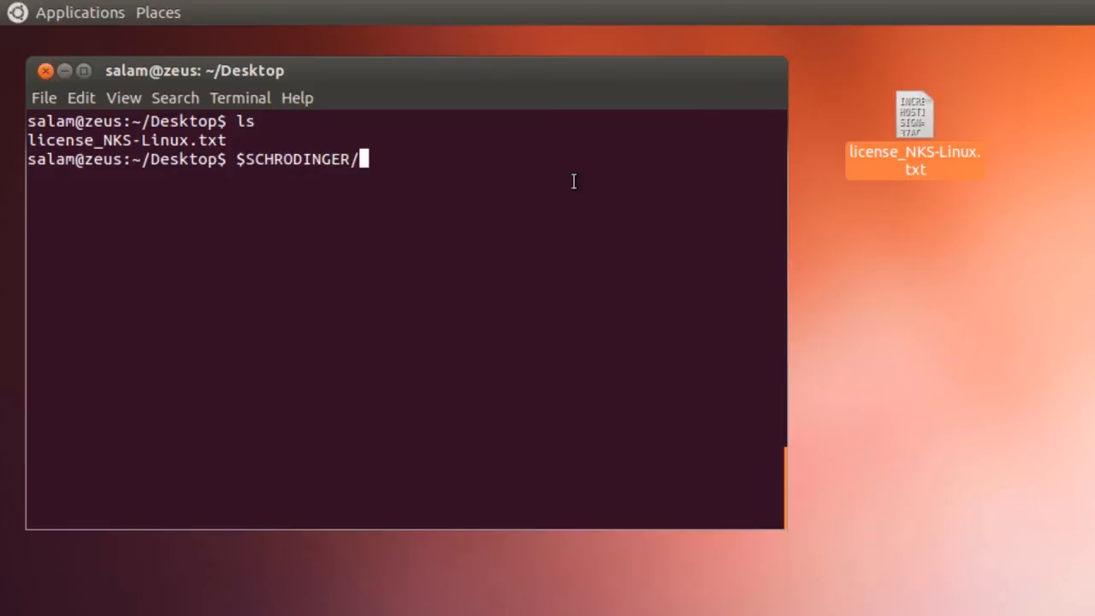
type("utilities/")
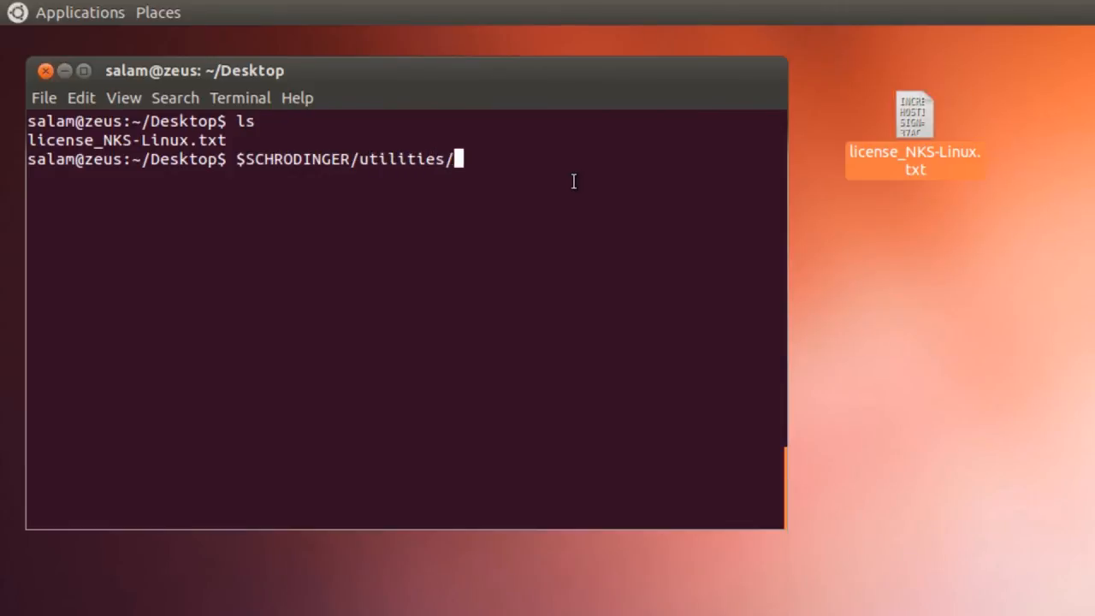
type("licmerge")
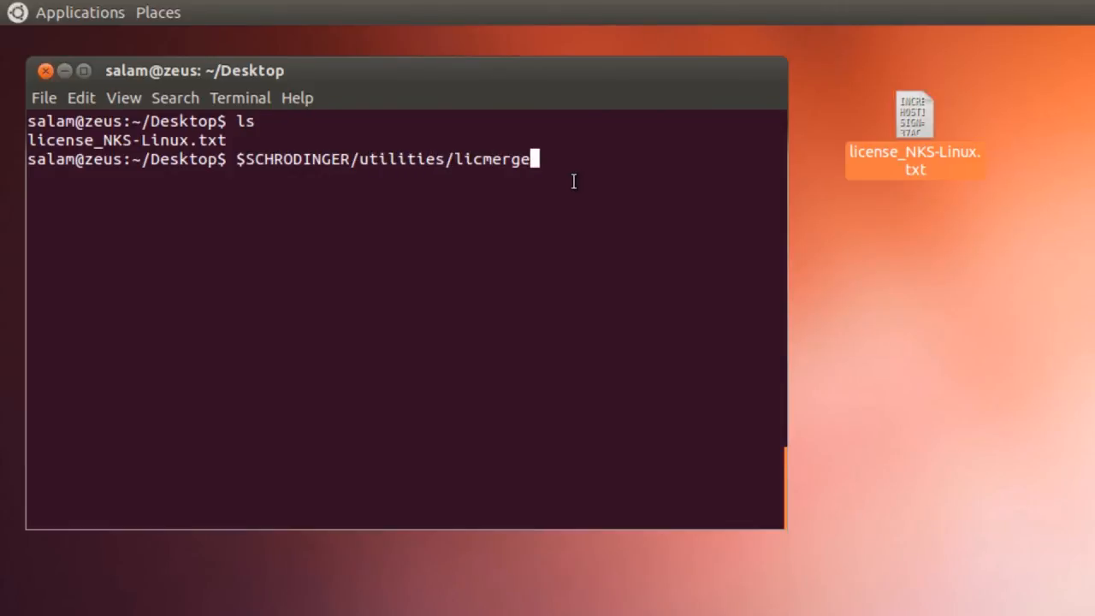
type("-merg")
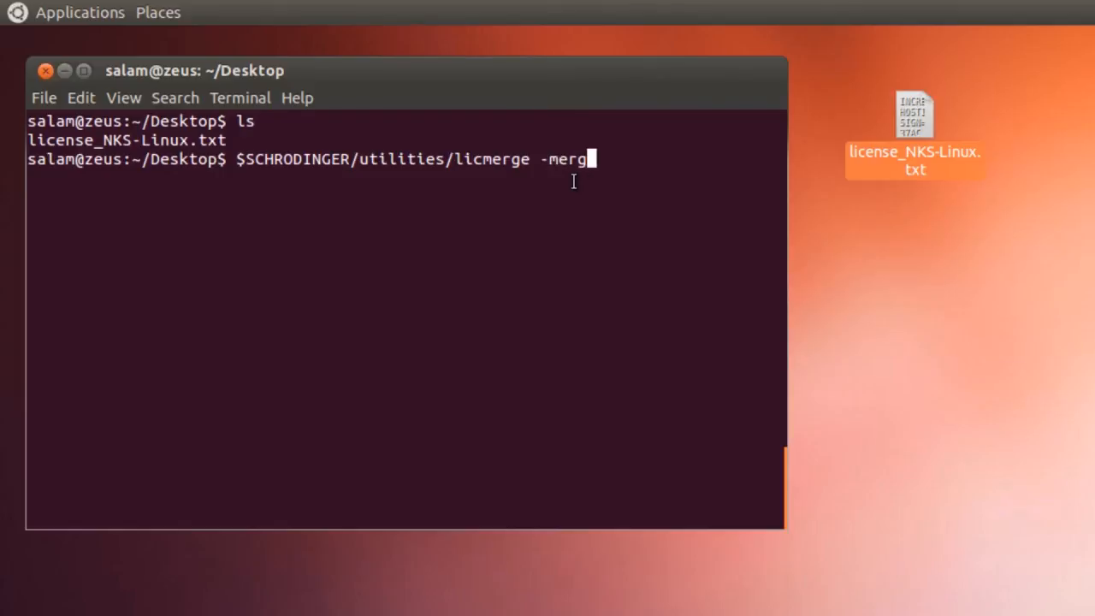
type("e license_NKS-Linux.txt")
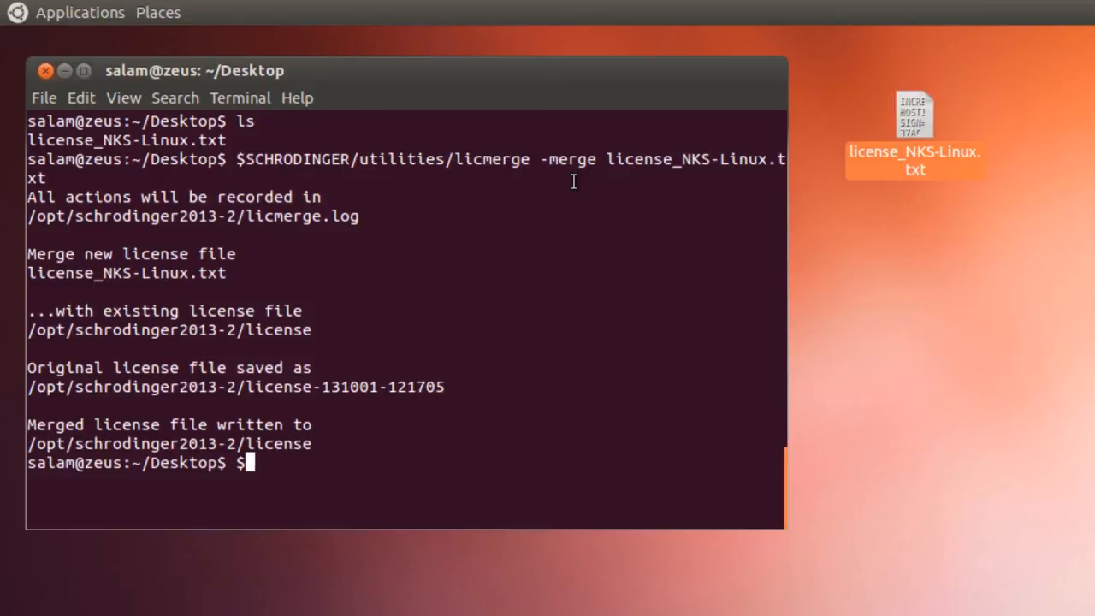
Step: Launch Maestro with $SCHRODINGER/maestro after starting a diagnostics path
type("$SCHRODINGER")
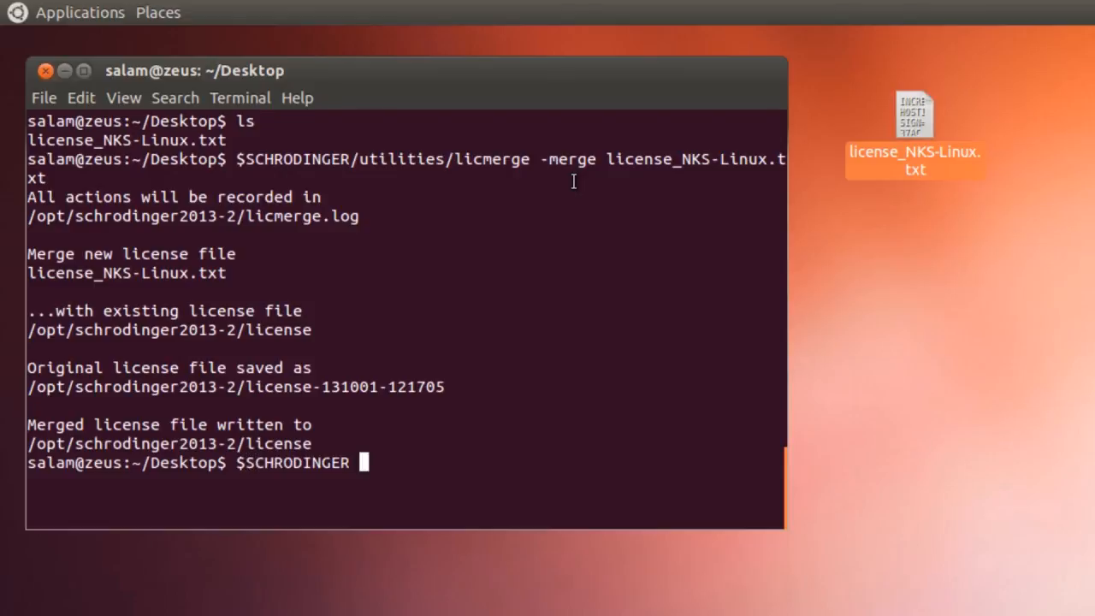
type("/diagnostics")
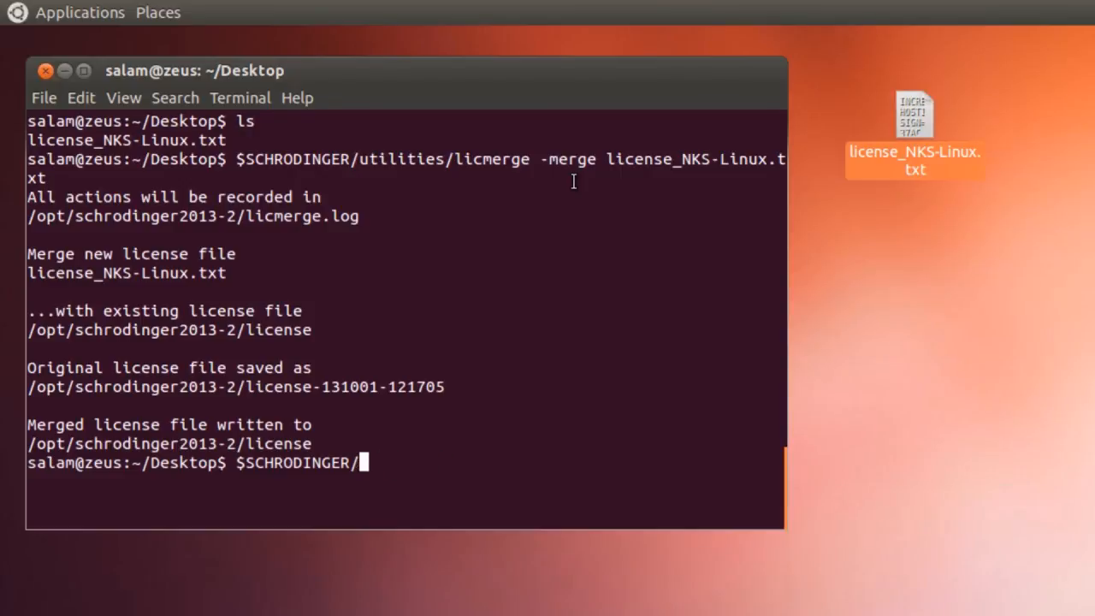
type("maestro")
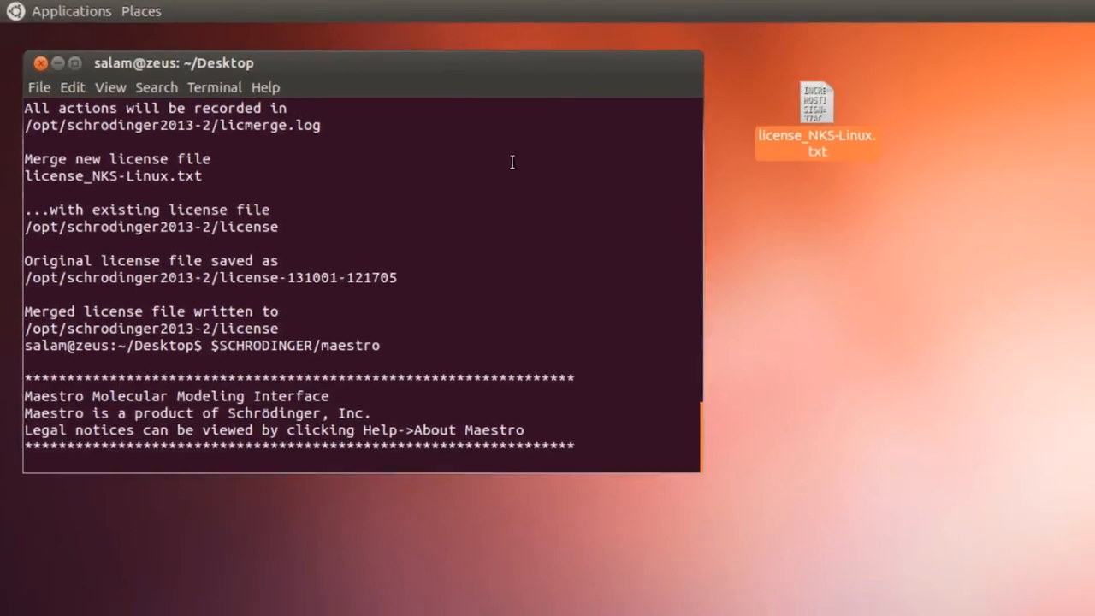